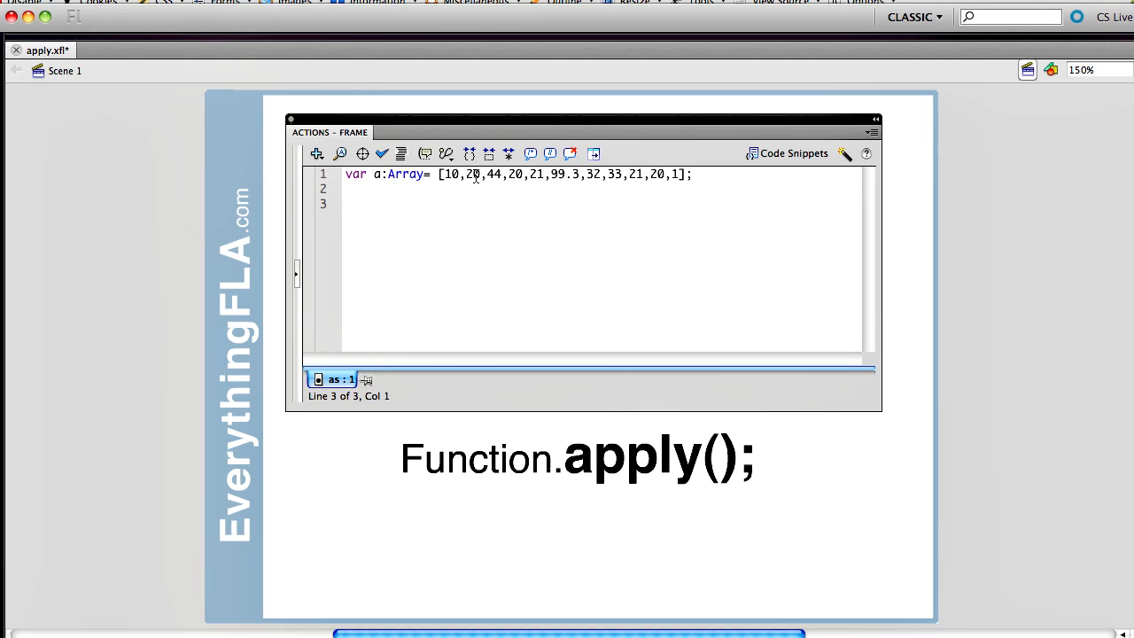
Step: Begin line 3 with Math.min( and the array argument a
{"action": "type", "text": "Math."}
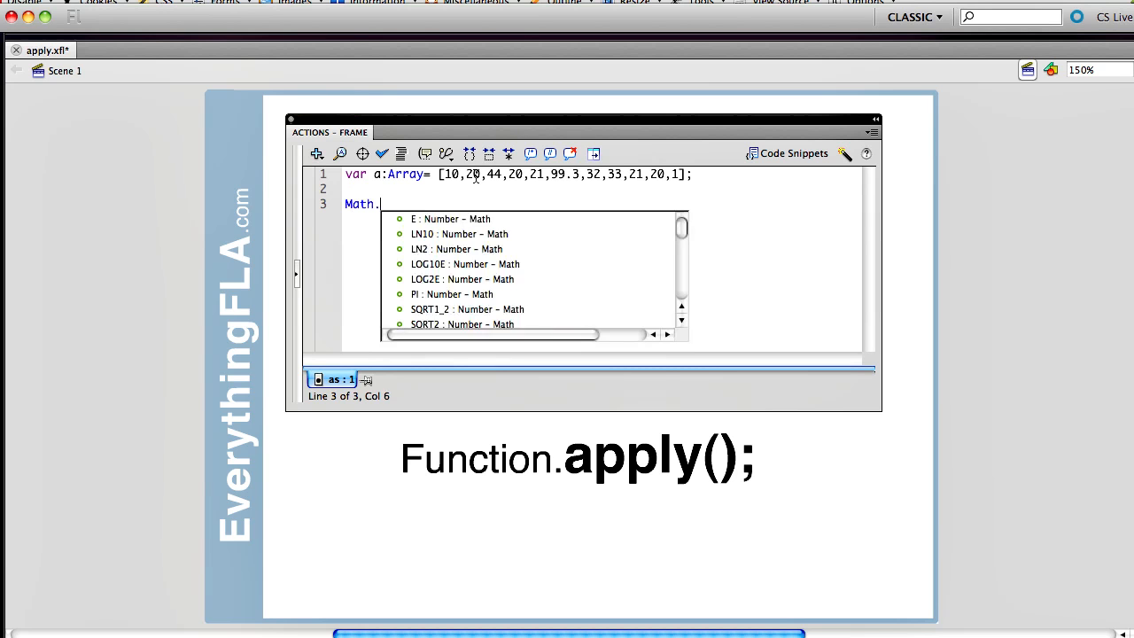
{"action": "type", "text": "min("}
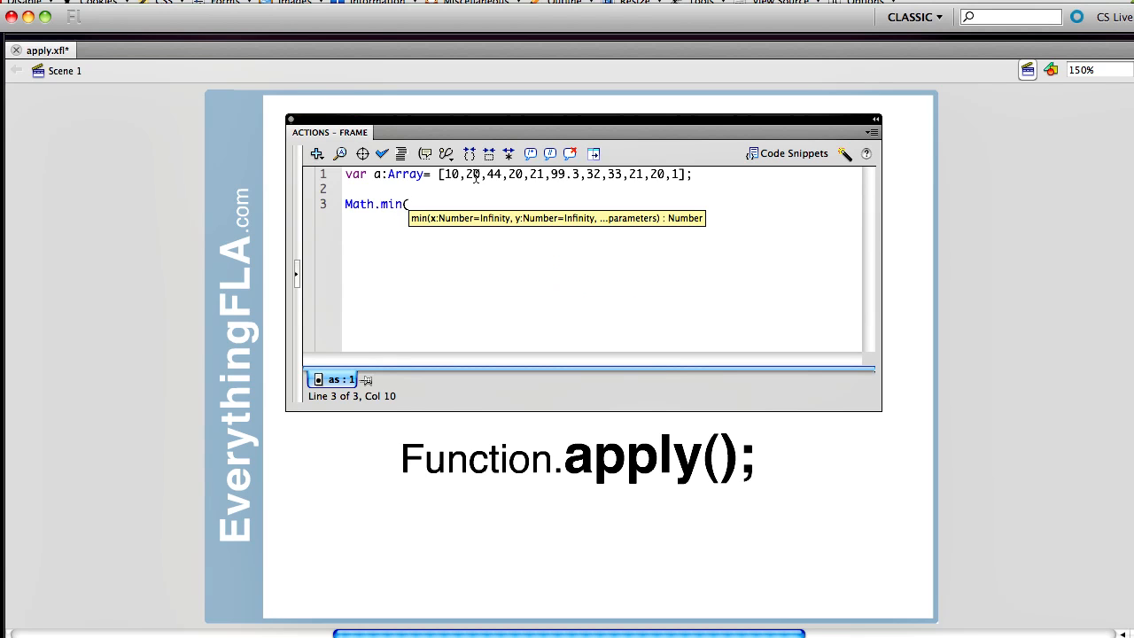
{"action": "type", "text": "a"}
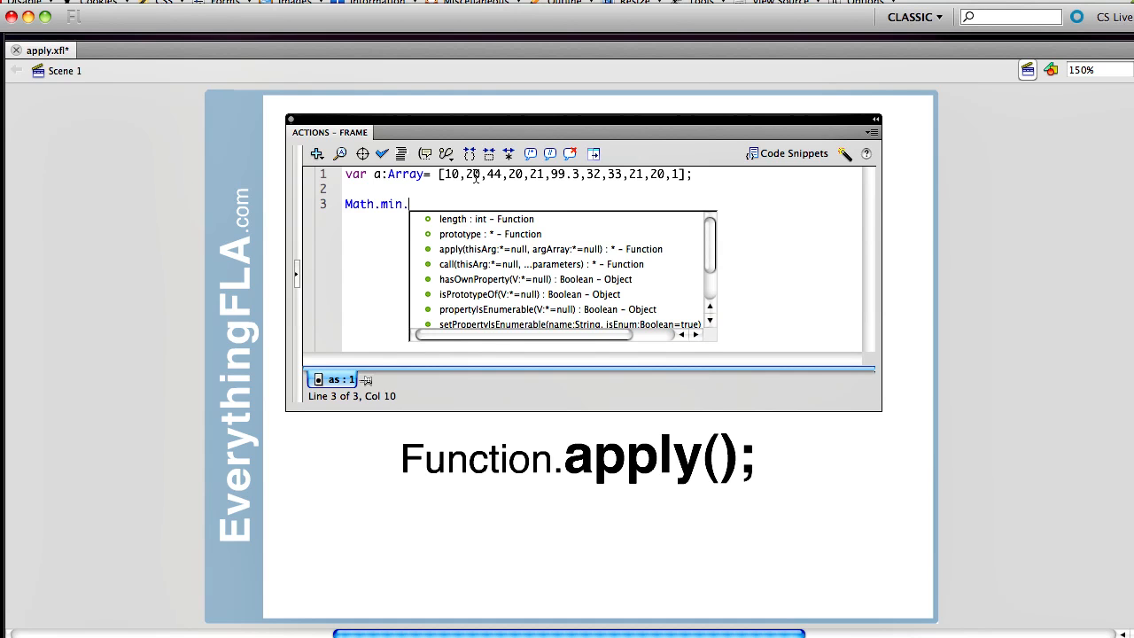
Step: Pick apply from the code hints so line 3 reads Math.min.apply(
{"action": "type", "text": "apply("}
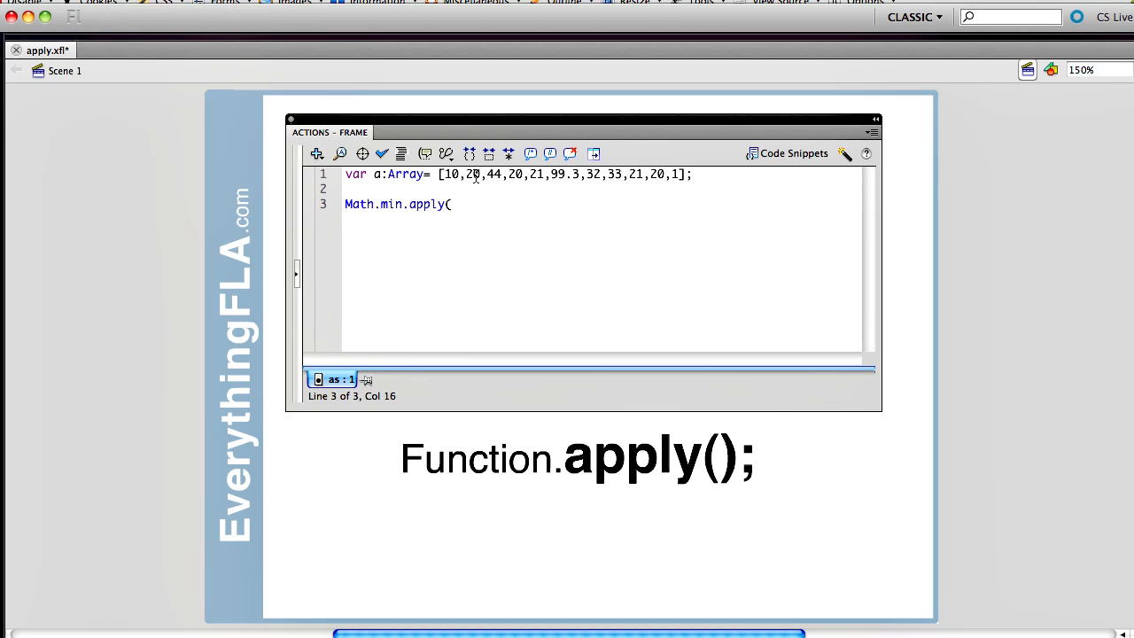
Step: Complete the statement as trace(Math.min.apply(null,a)); and test it, printing 1
{"action": "type", "text": "null,"}
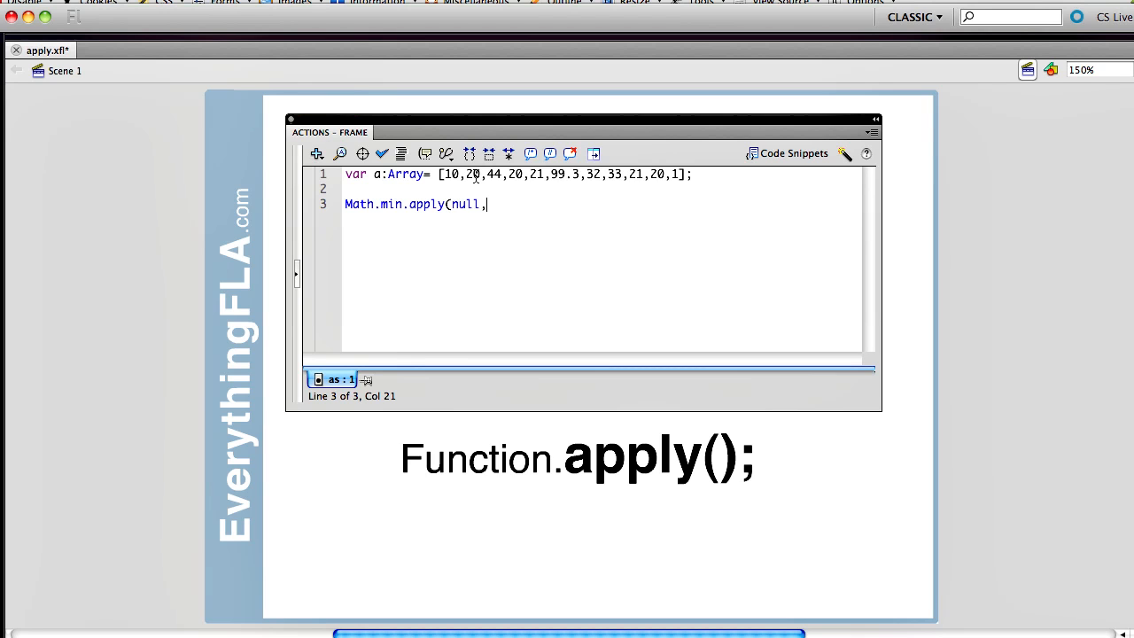
{"action": "type", "text": "a"}
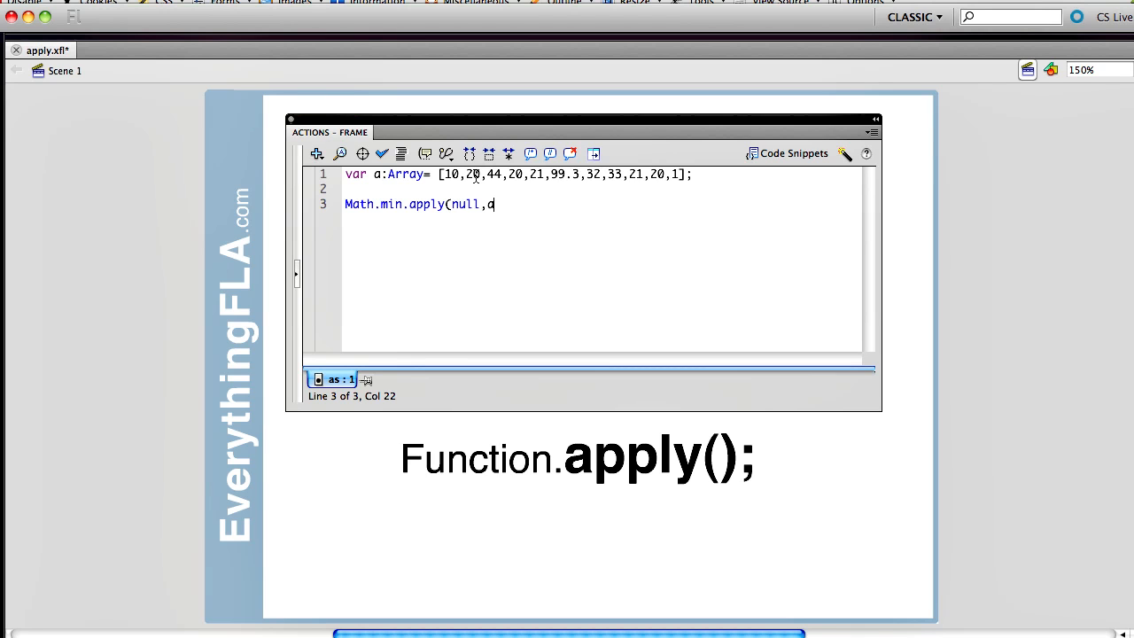
{"action": "type", "text": ")"}
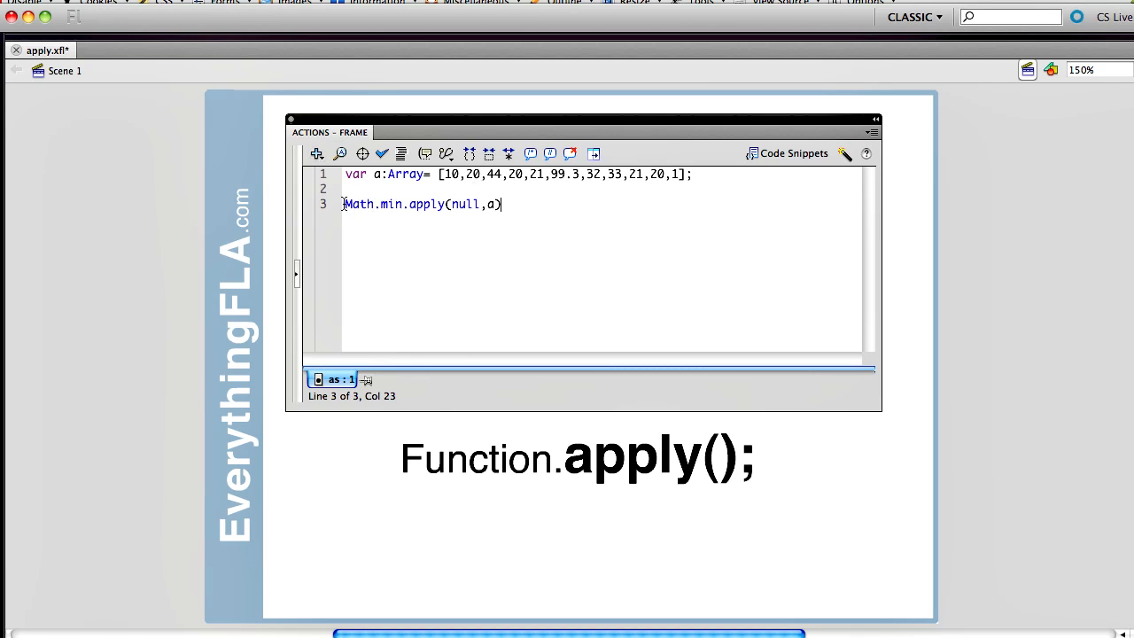
{"action": "type", "text": "trace("}
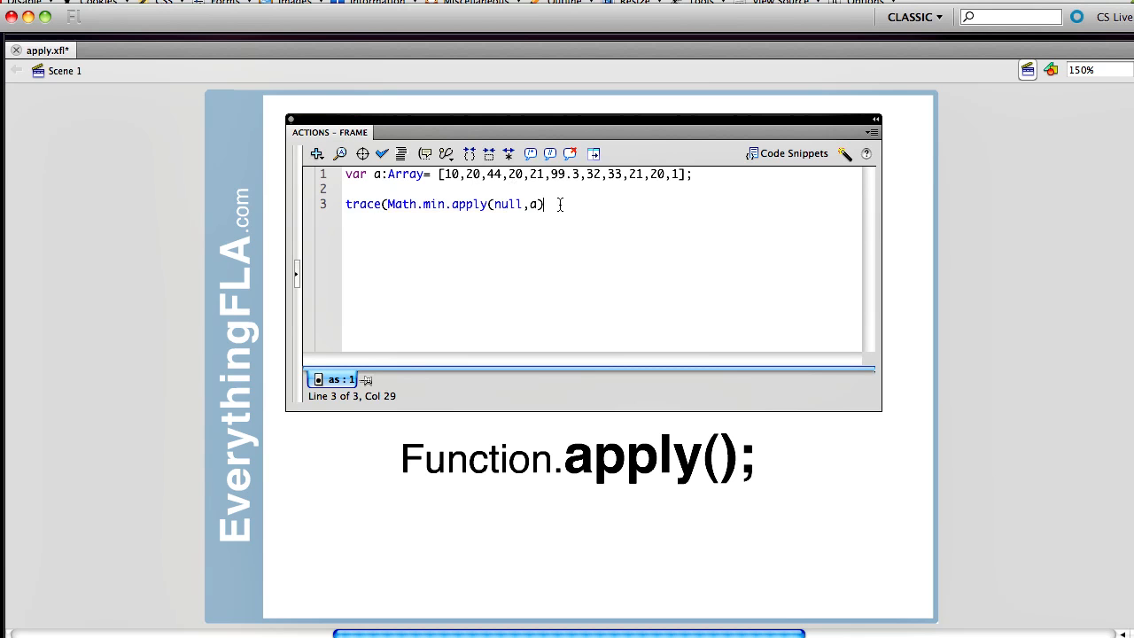
{"action": "type", "text": ");"}
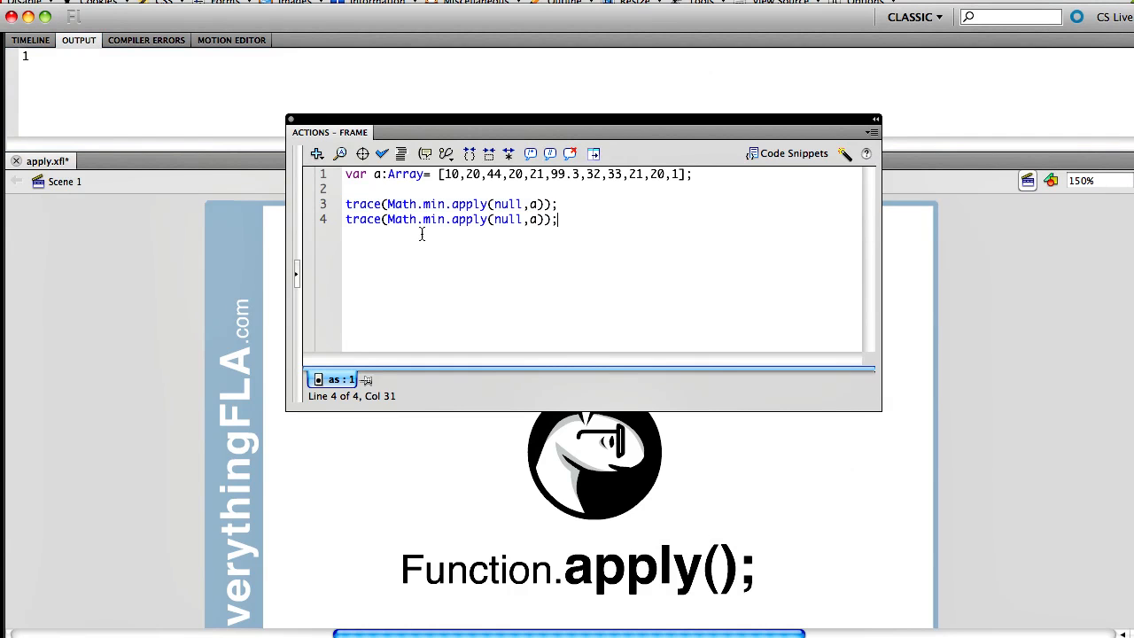
Step: Change the copied line to Math.max.apply(null,a) and rerun, printing 1 and 99.3
{"action": "type", "text": "max"}
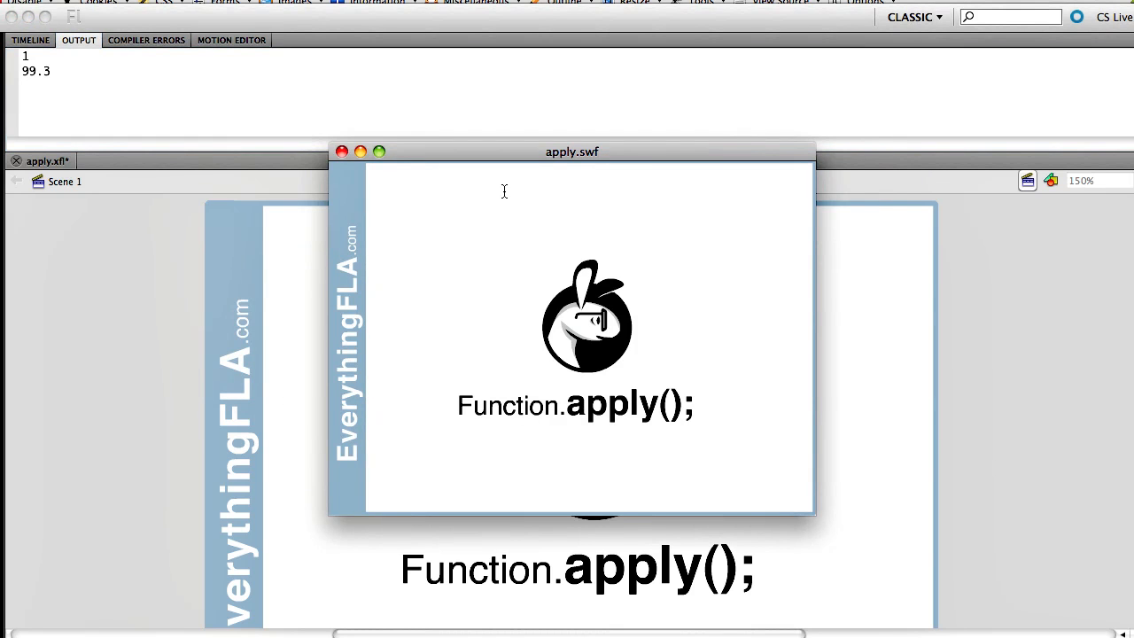
Step: Close the SWF preview before editing the array's first value to false
{"action": "left_click", "coordinate": [342, 151]}
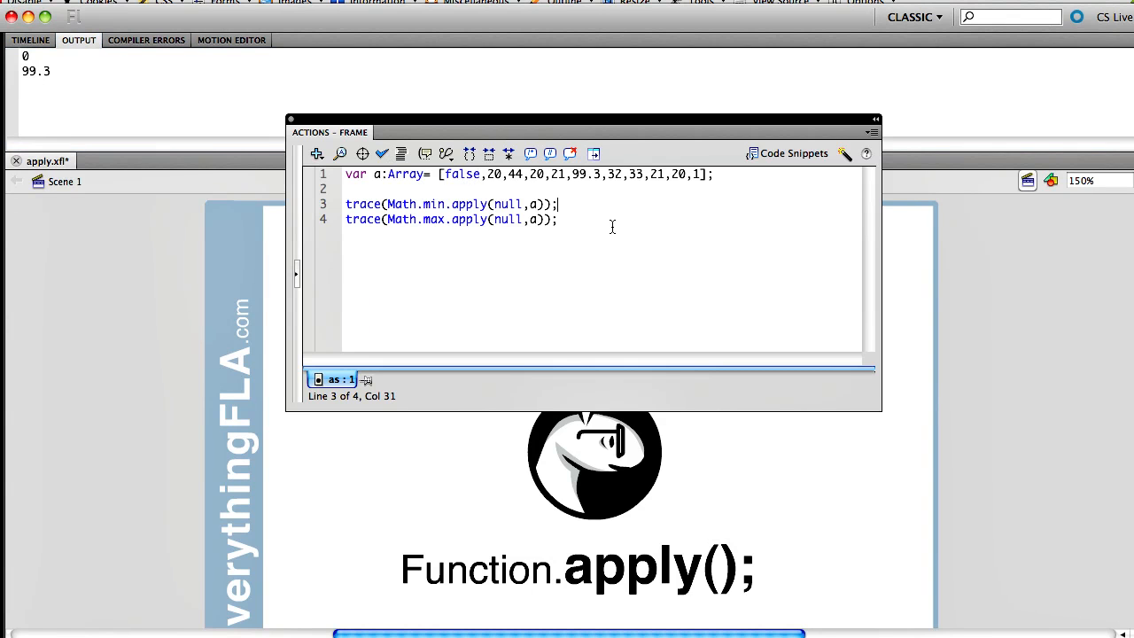
Step: Add Math.min(flase); on line 6, see error 1120, then correct it to false
{"action": "key", "text": "enter"}
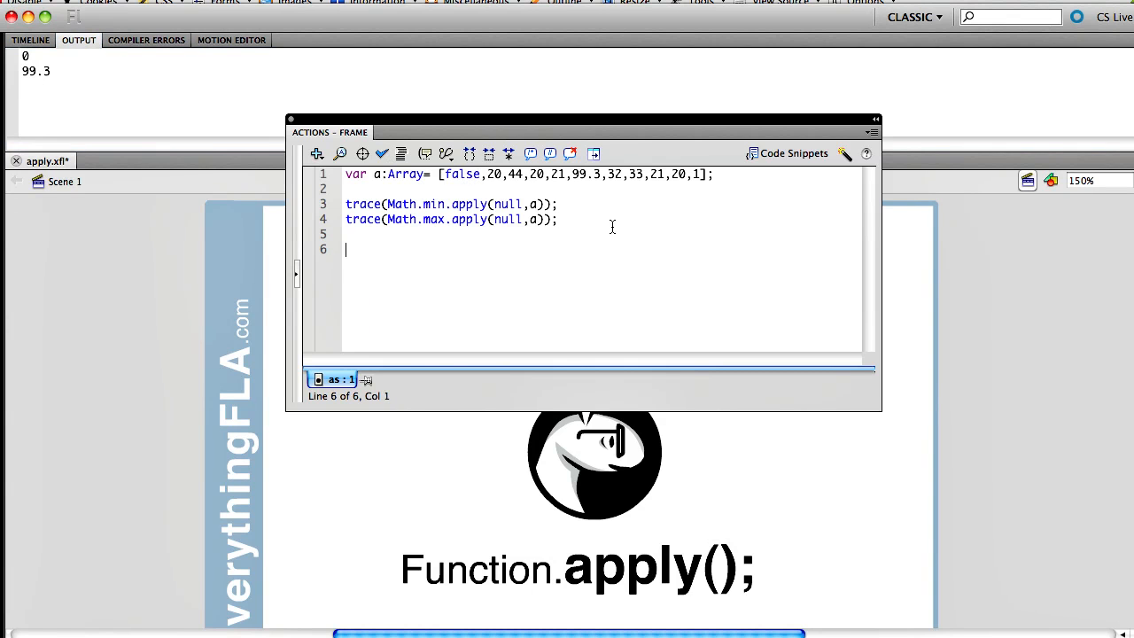
{"action": "type", "text": "Math.min*"}
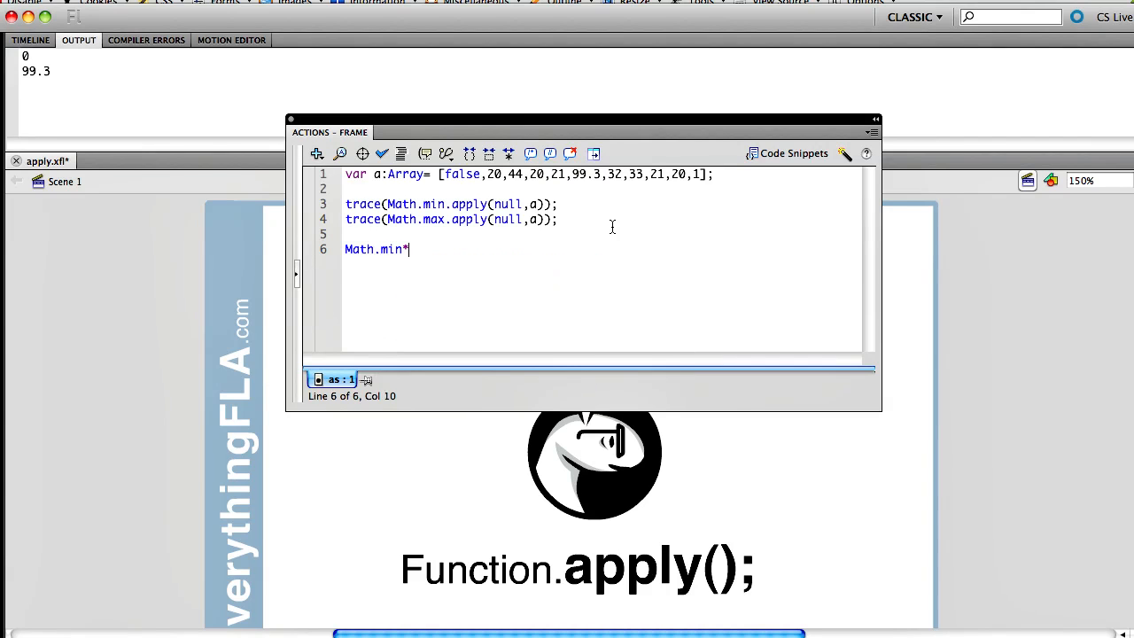
{"action": "type", "text": "(flase);"}
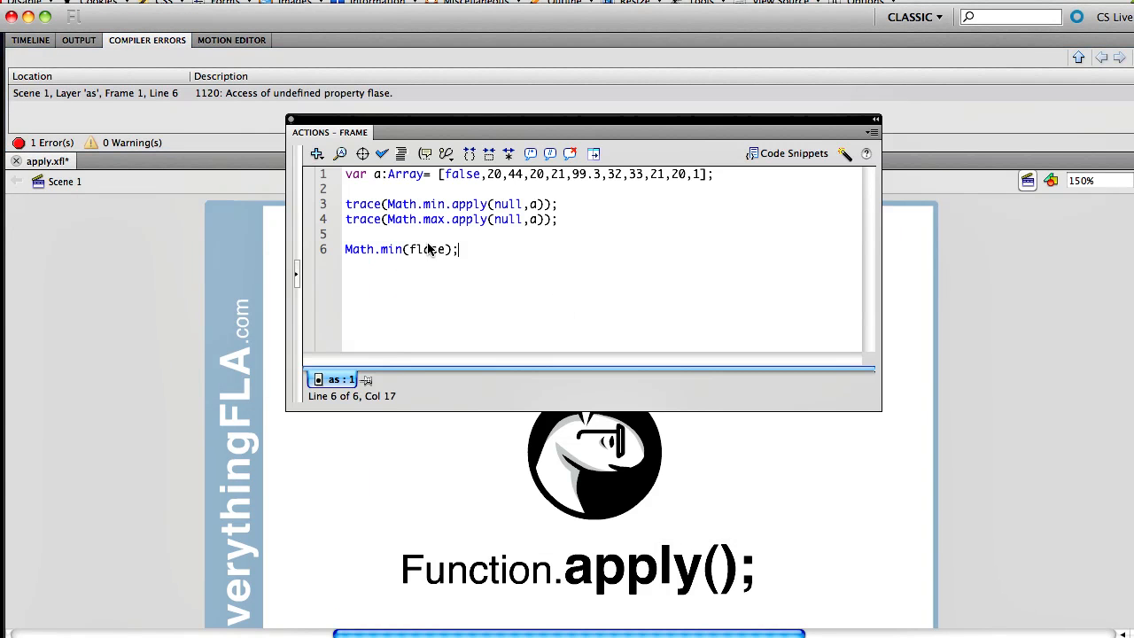
{"action": "type", "text": "false"}
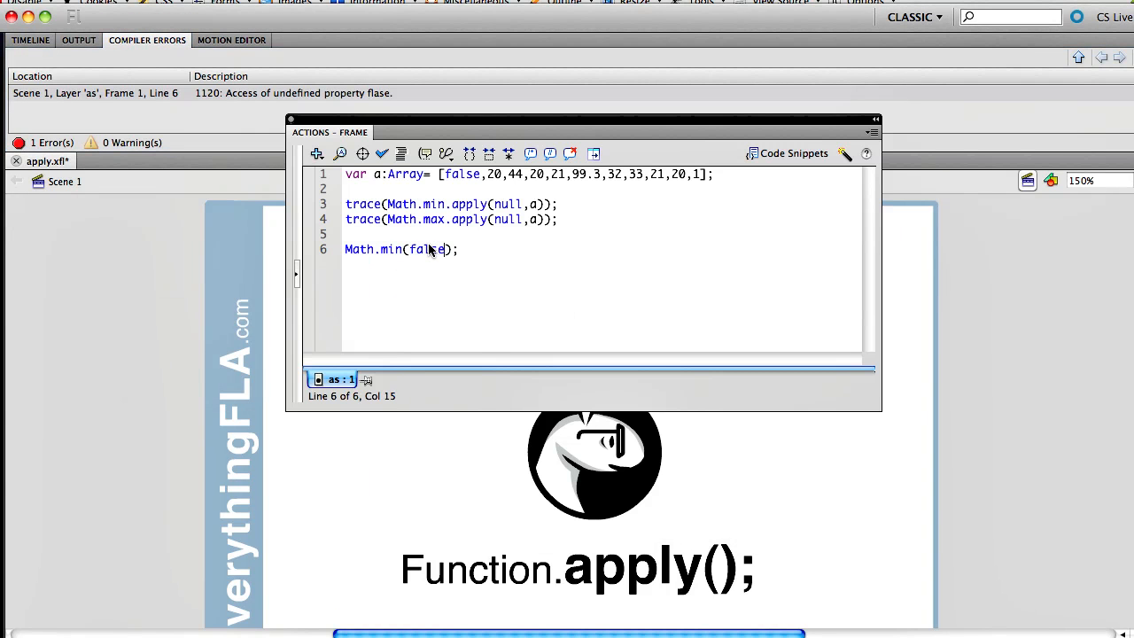